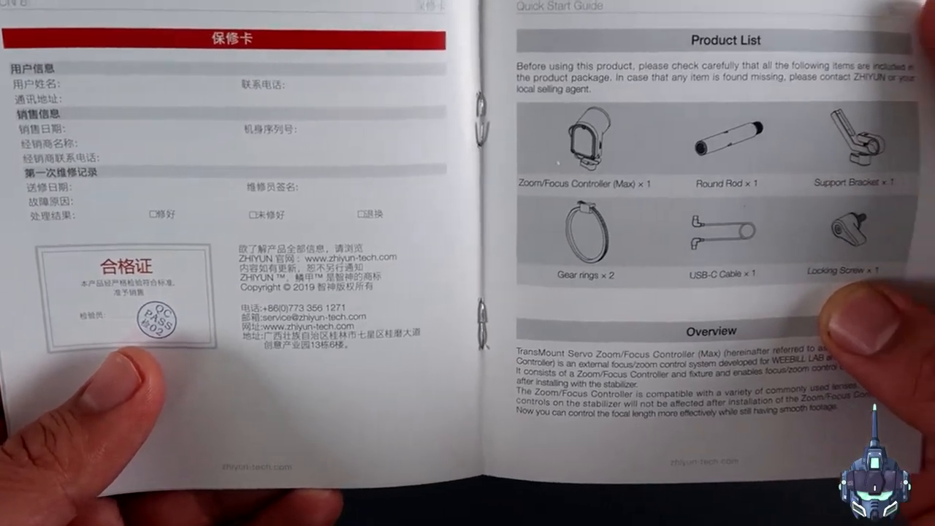
{"action": "left_click_drag", "start_coordinate": [803, 292], "coordinate": [219, 292]}
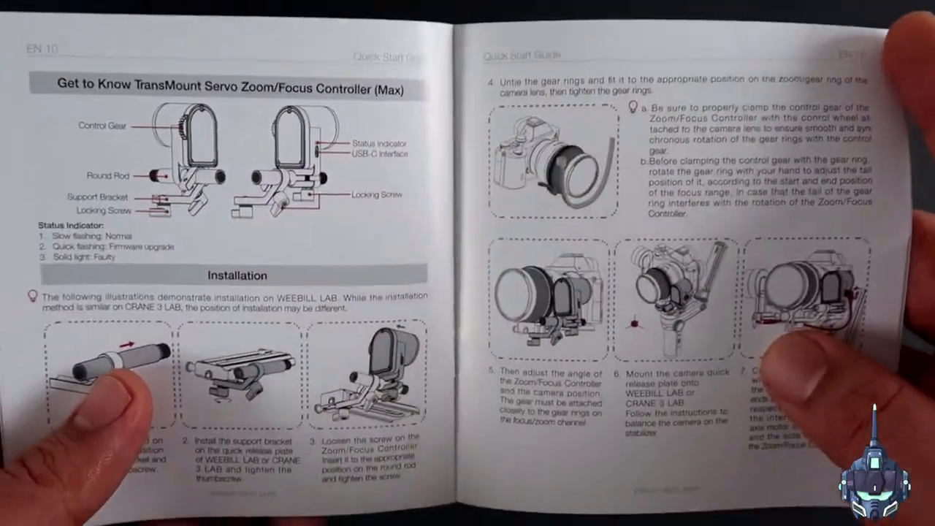